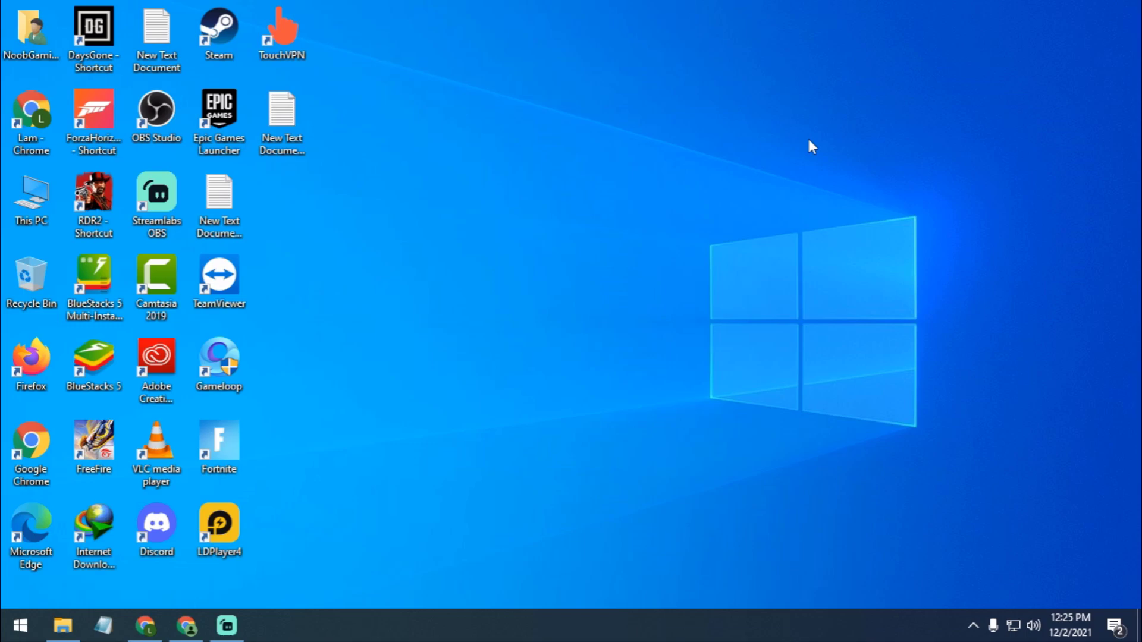
mouse_move(202, 412)
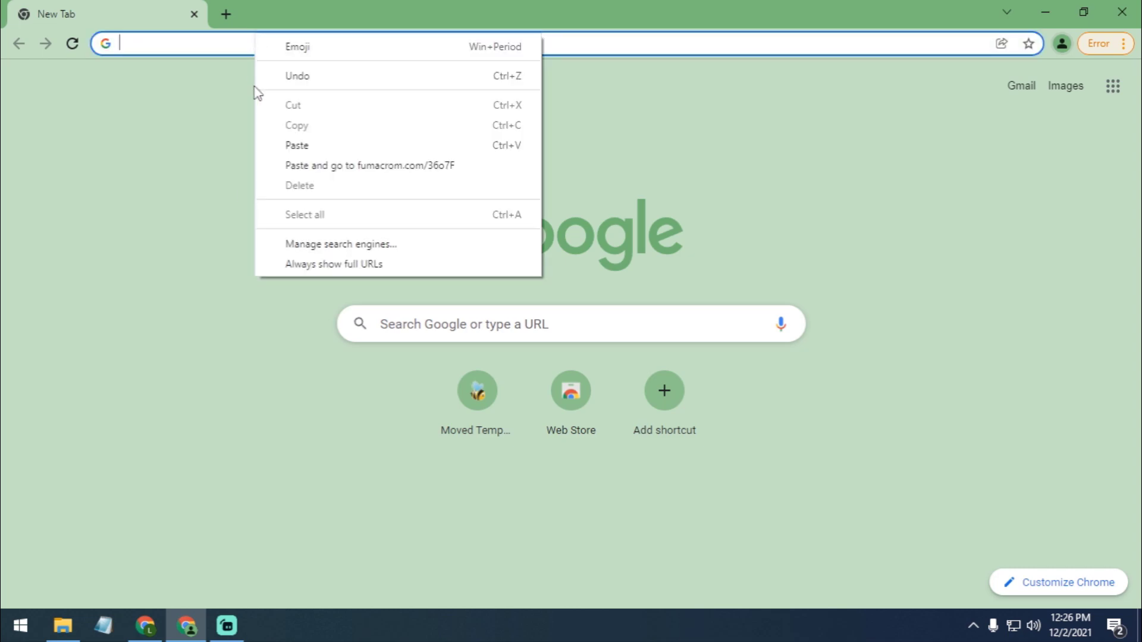
- Open the copied adf.ly short link and allow notifications to reach the Google Drive APK page
click(369, 166)
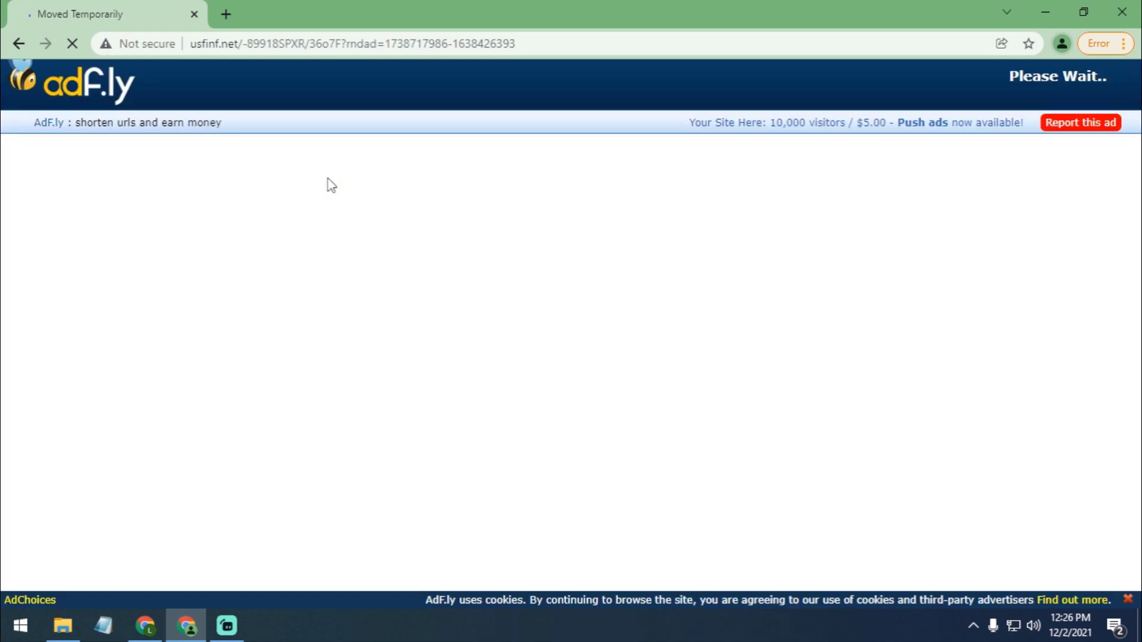
mouse_move(529, 214)
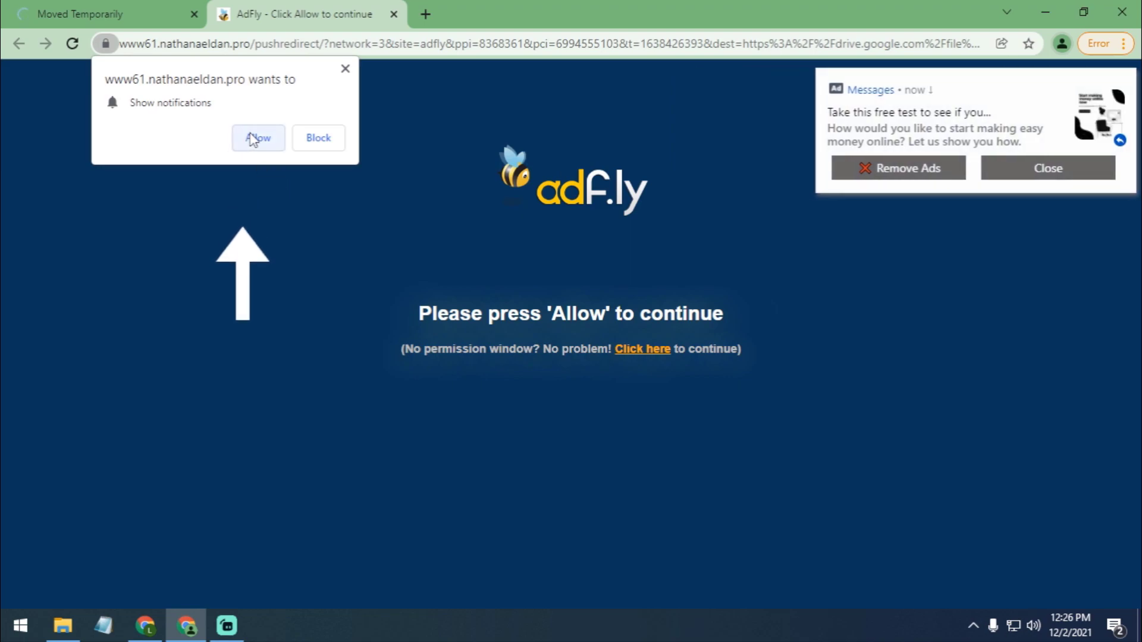
click(258, 137)
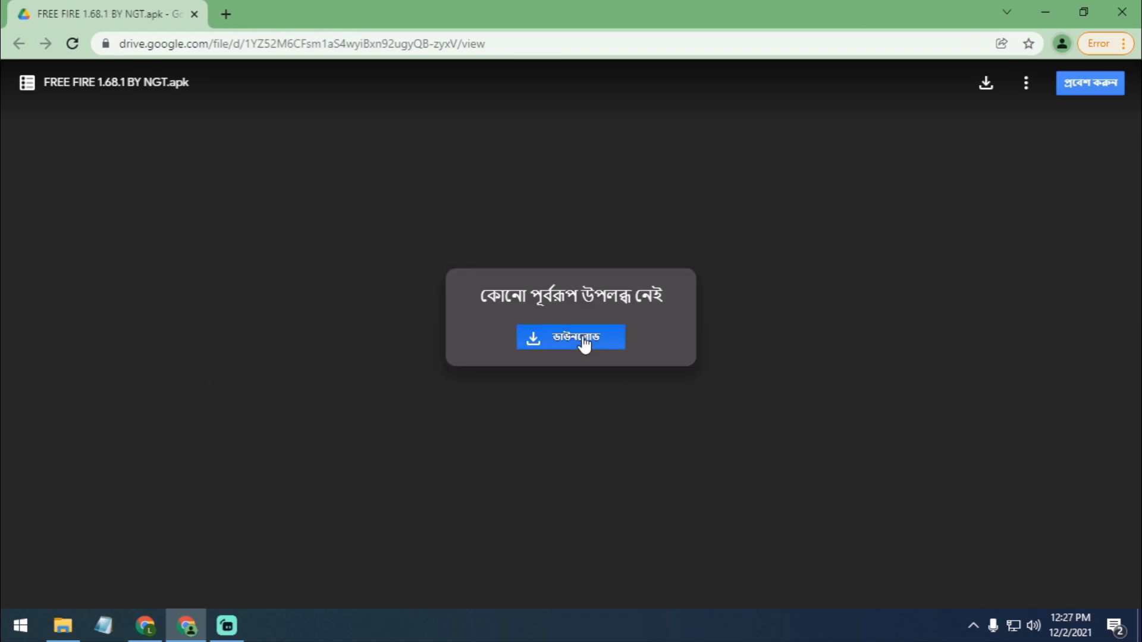
- Download the 825 MB FREE FIRE 1.68.1 BY NGT.apk anyway, then pause it in the downloads bar
click(570, 337)
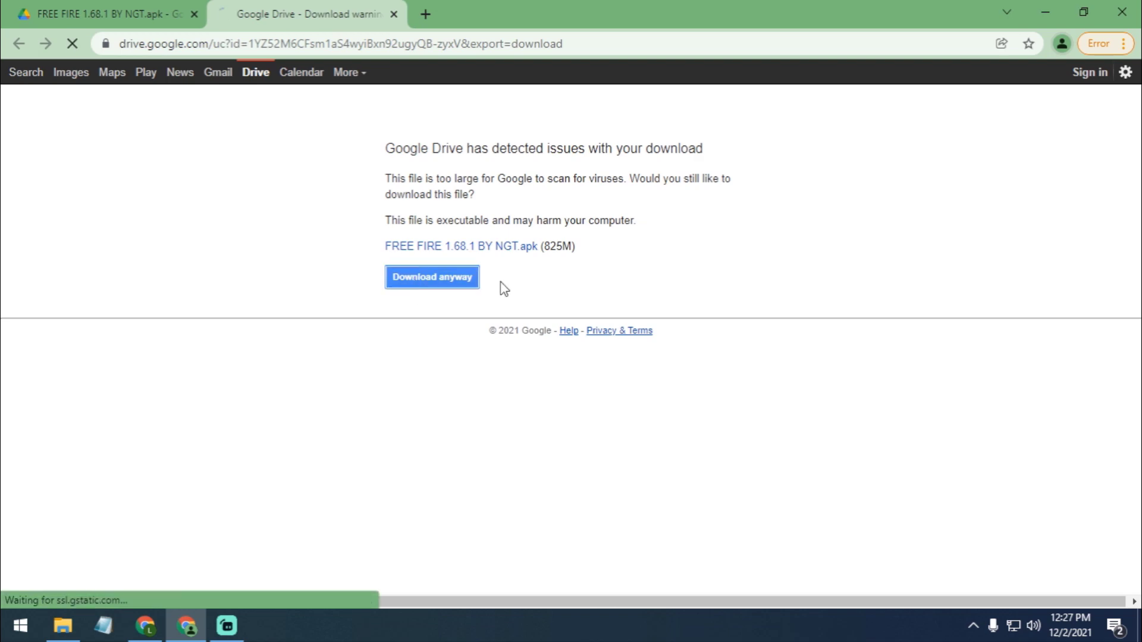
click(431, 276)
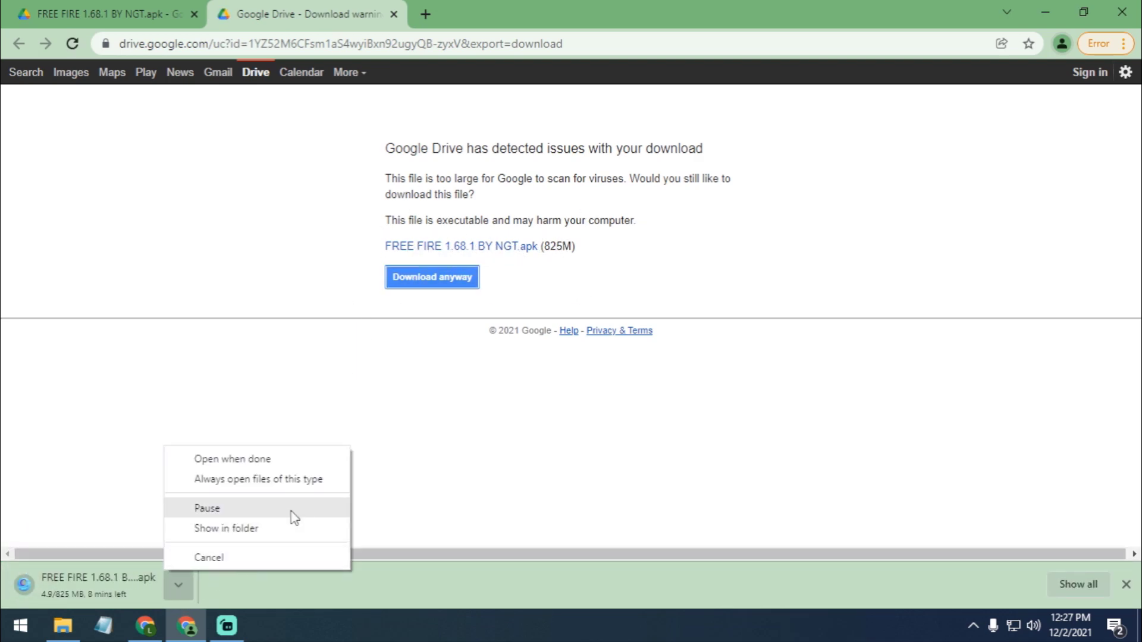
click(208, 557)
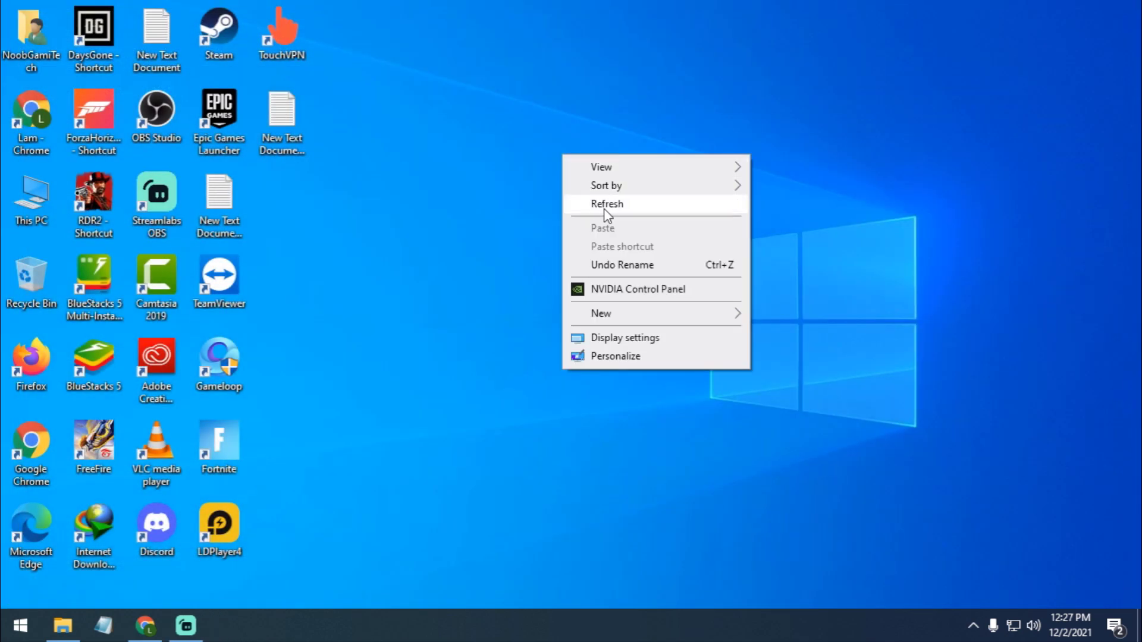
- Locate and select the FREE FIRE 1.68.1 BY NGT APK in the Downloads folder
click(62, 625)
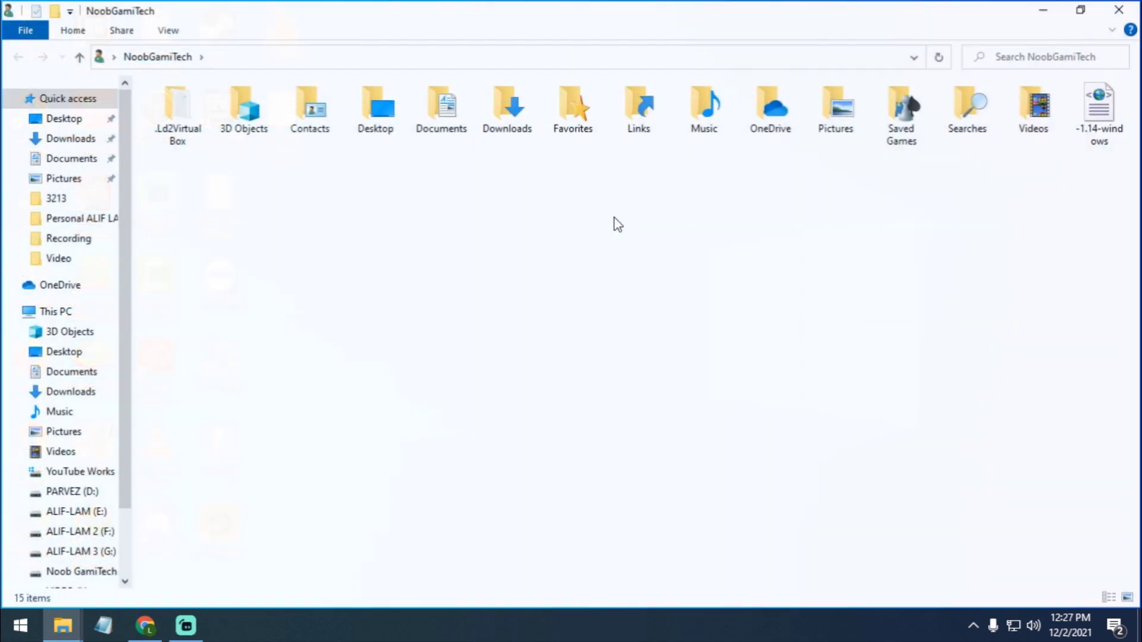
double_click(507, 107)
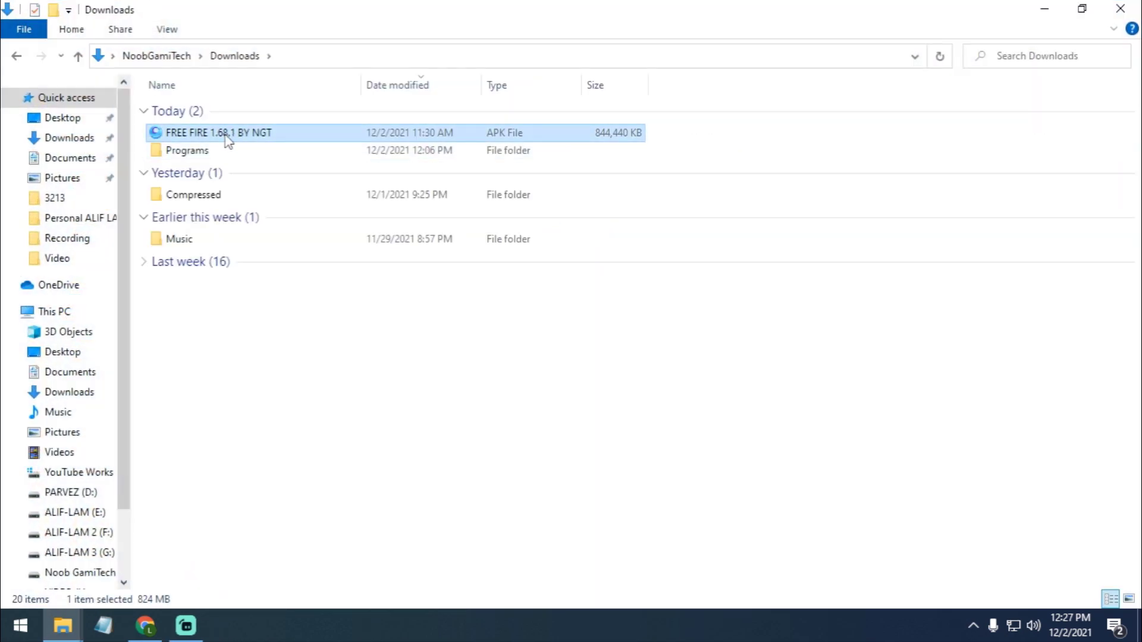
click(510, 364)
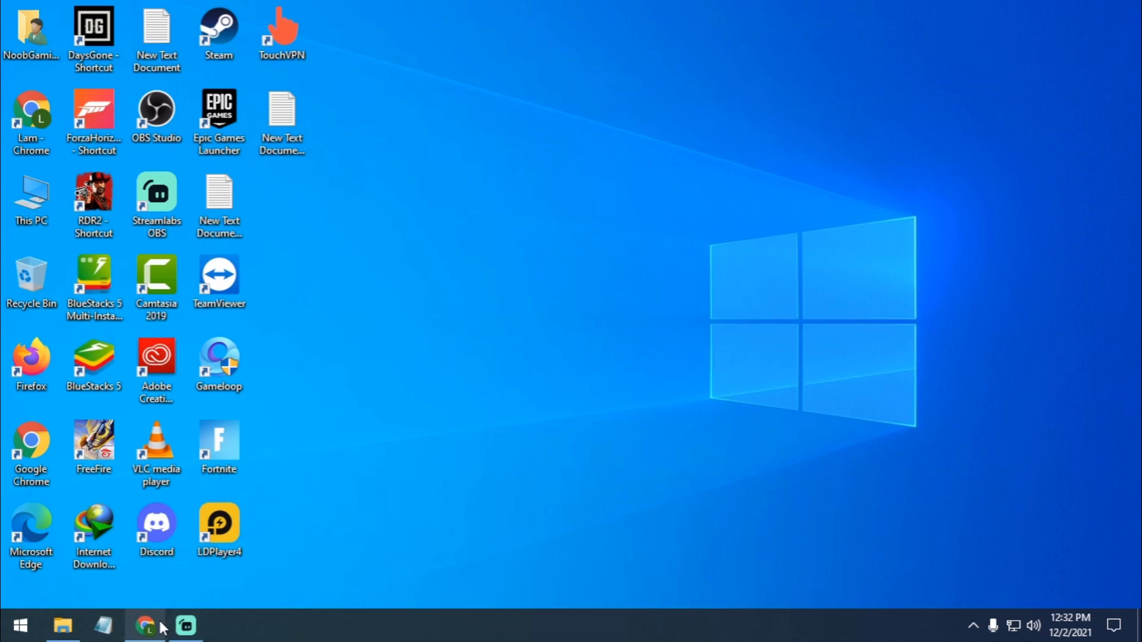
- Bring up the Garena Anti-Hack FAQ (Jun.16,2020) and read its cheating definition
click(146, 625)
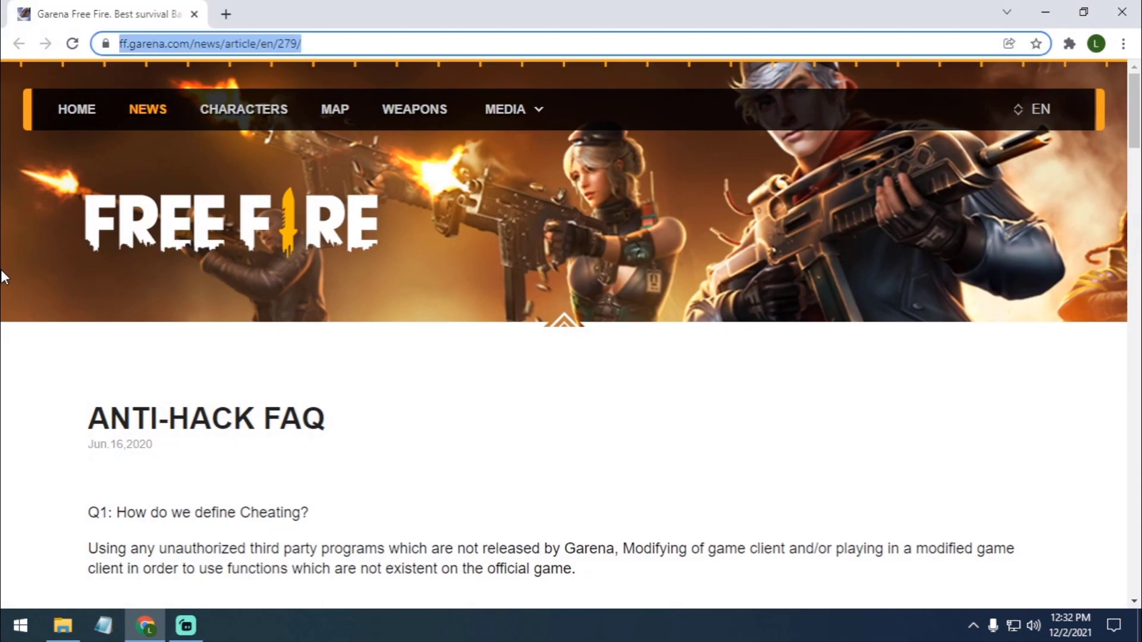
mouse_move(4, 392)
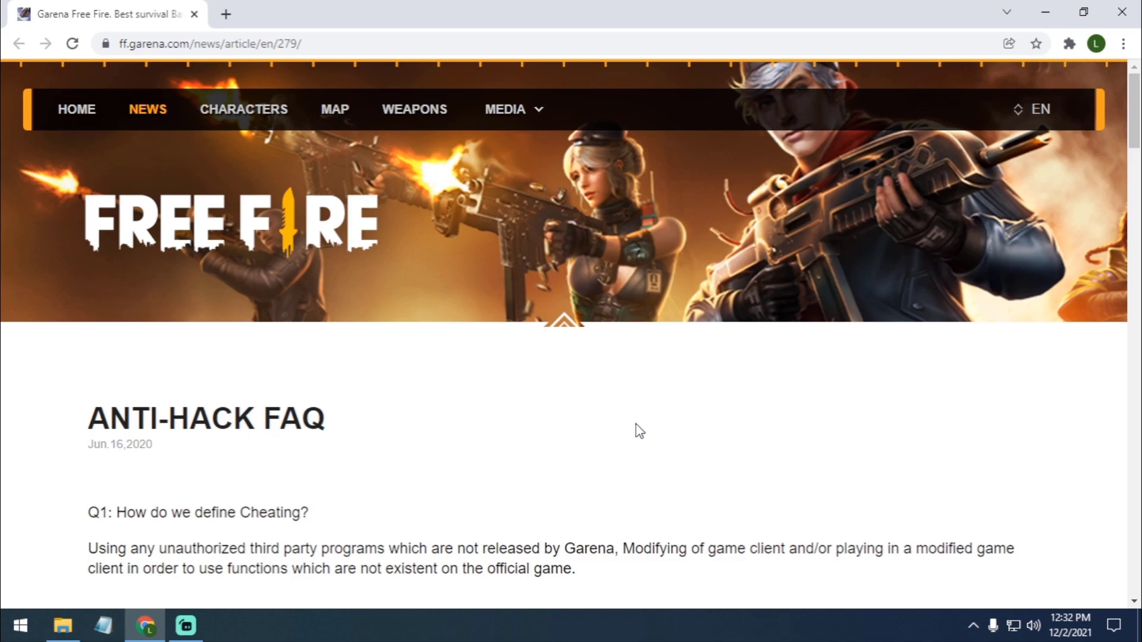
scroll(down, 3)
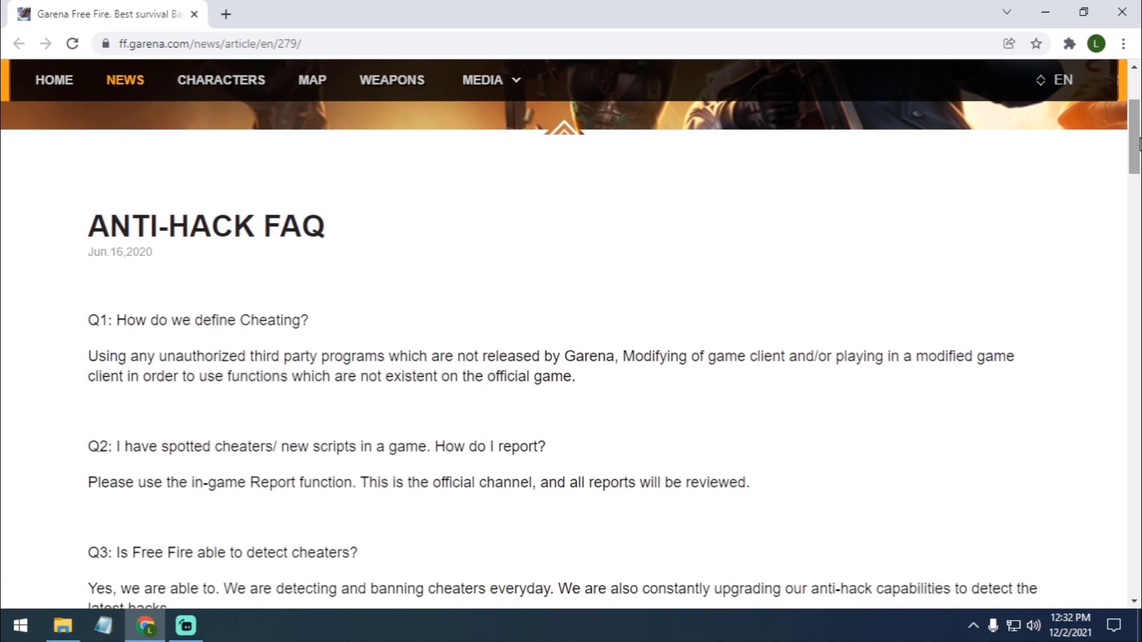
mouse_move(251, 344)
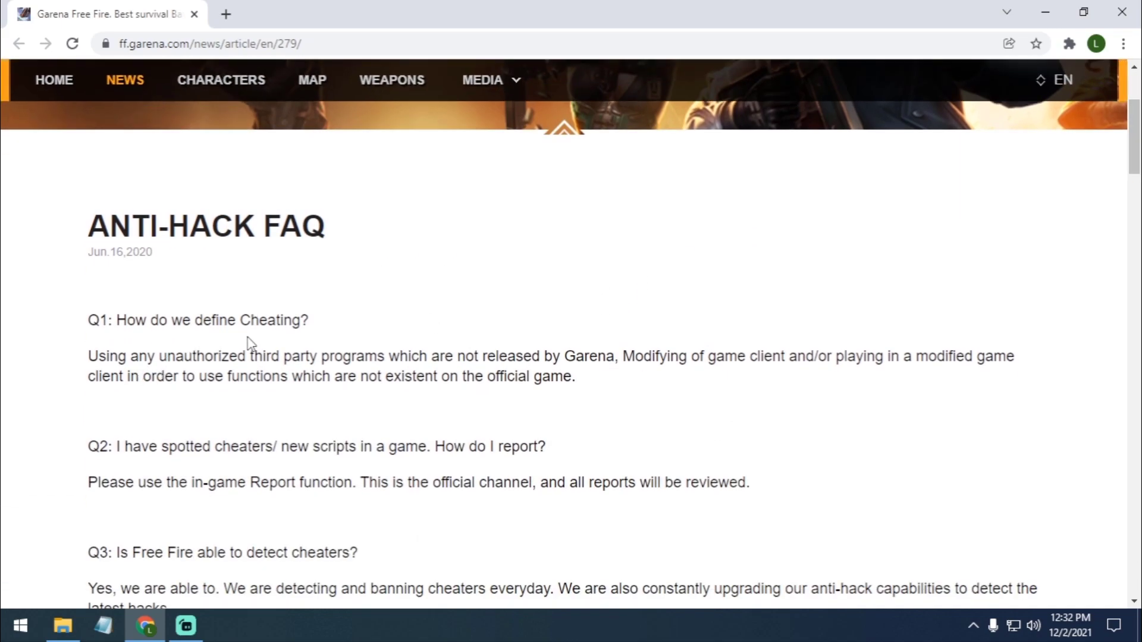
mouse_move(182, 376)
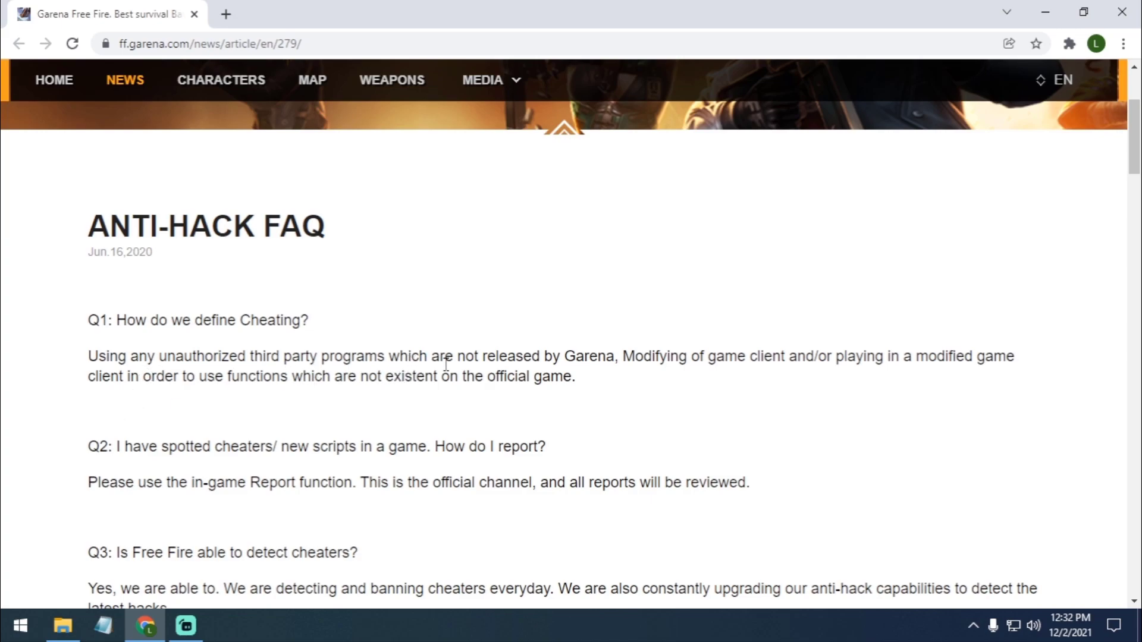
mouse_move(610, 362)
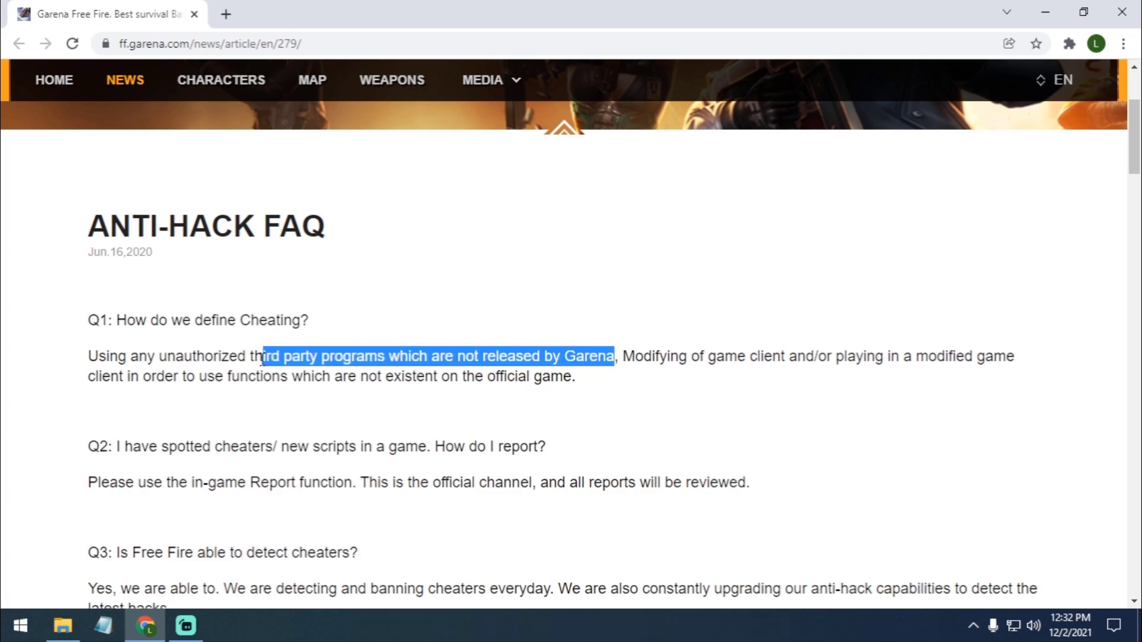
click(597, 400)
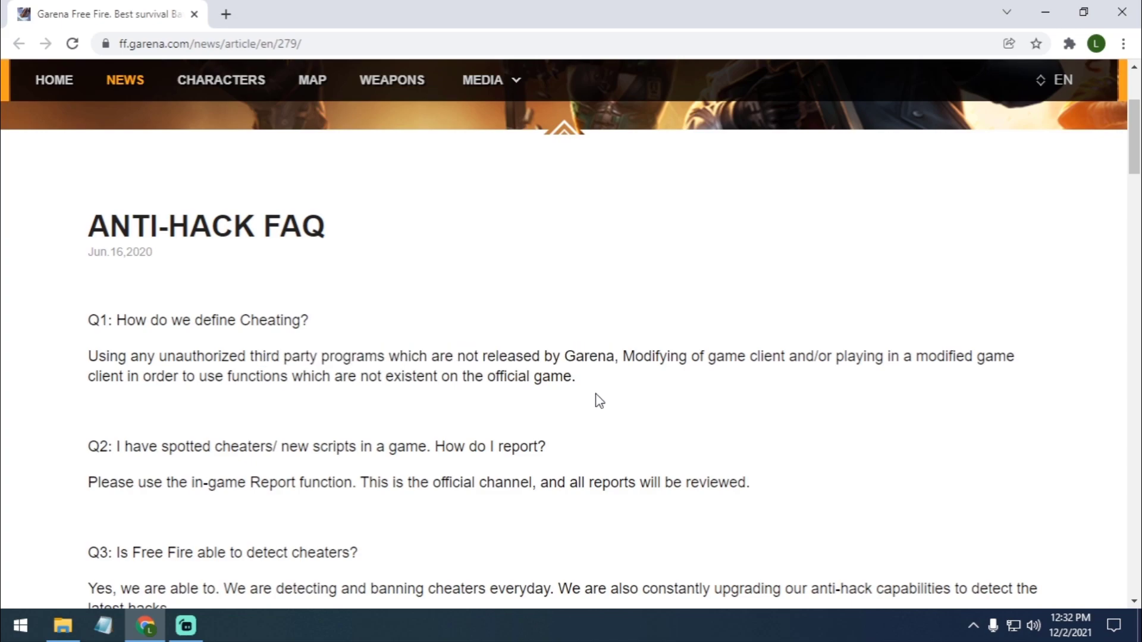
mouse_move(741, 387)
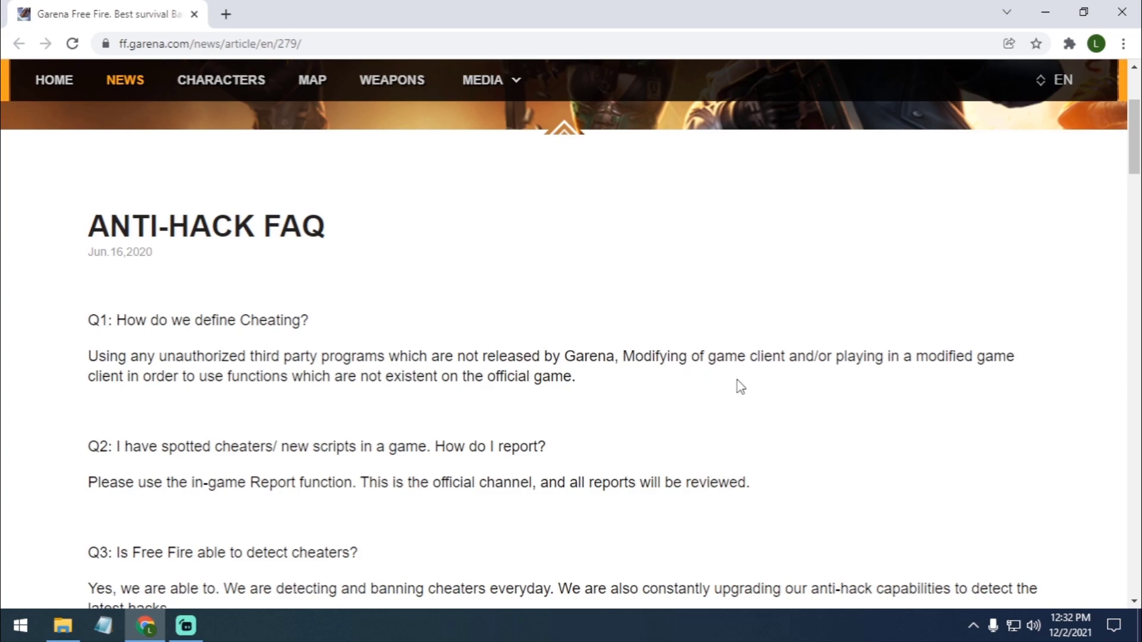
mouse_move(990, 382)
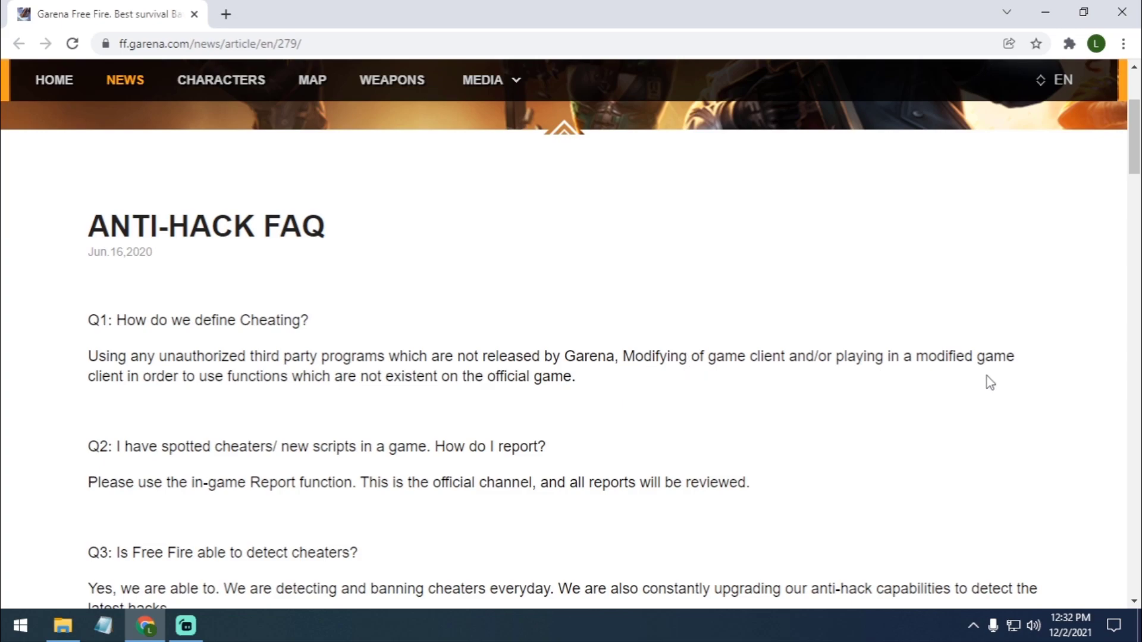
mouse_move(191, 410)
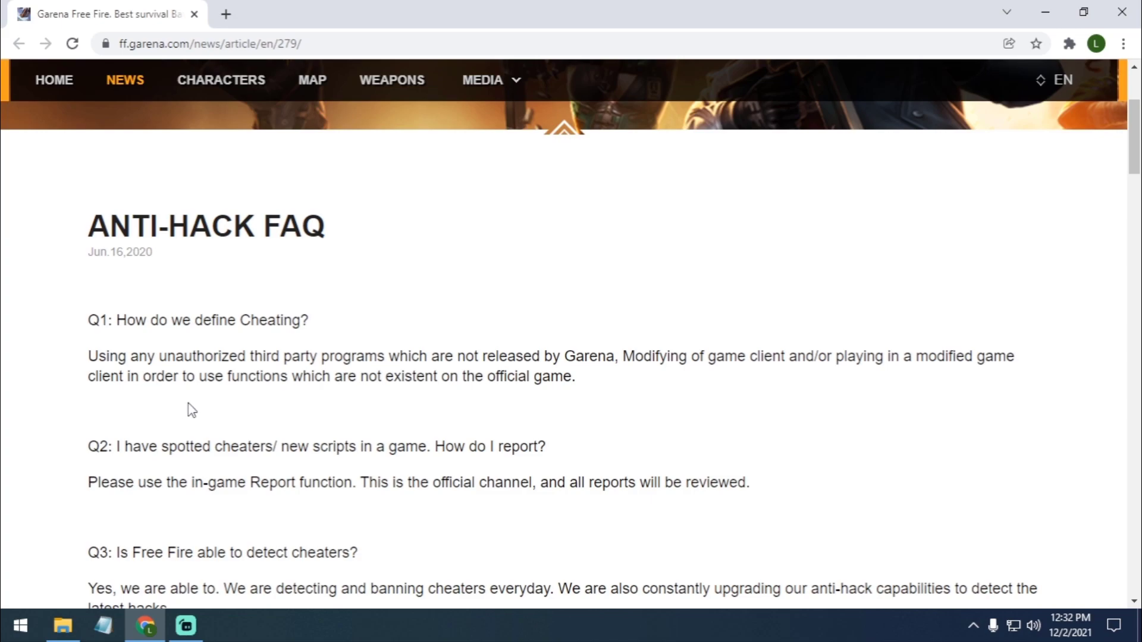
mouse_move(460, 418)
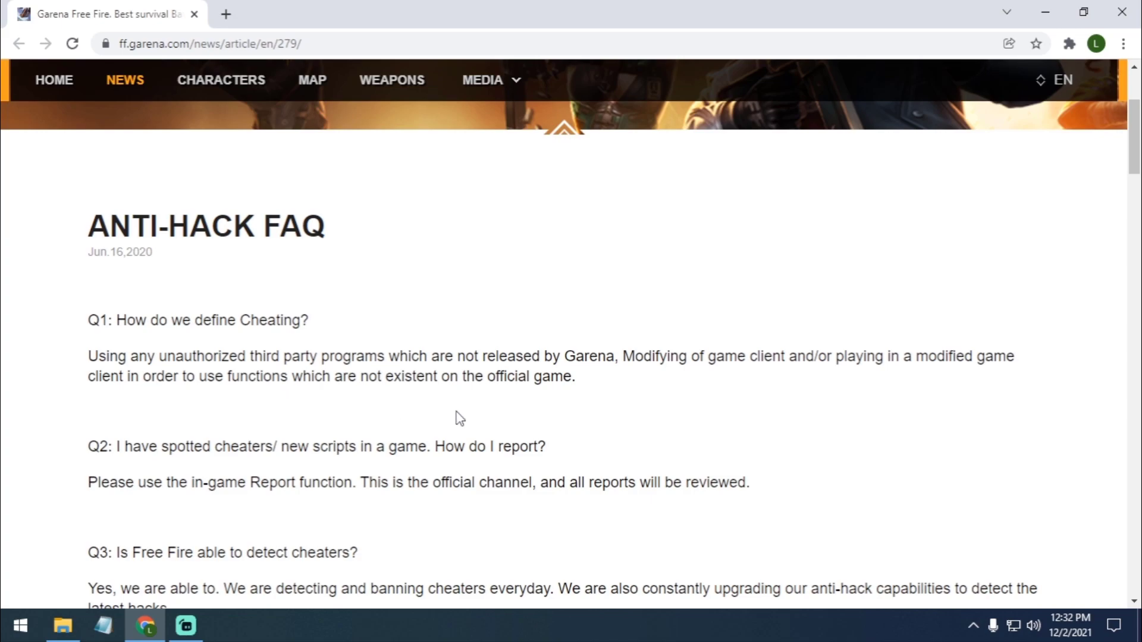
mouse_move(598, 415)
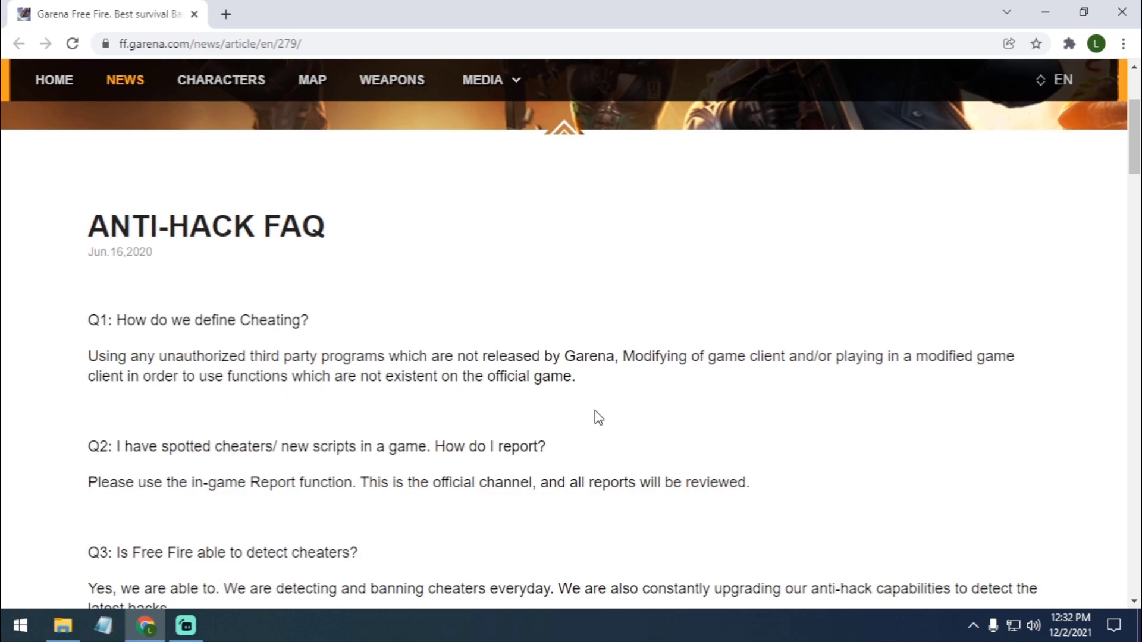
mouse_move(643, 435)
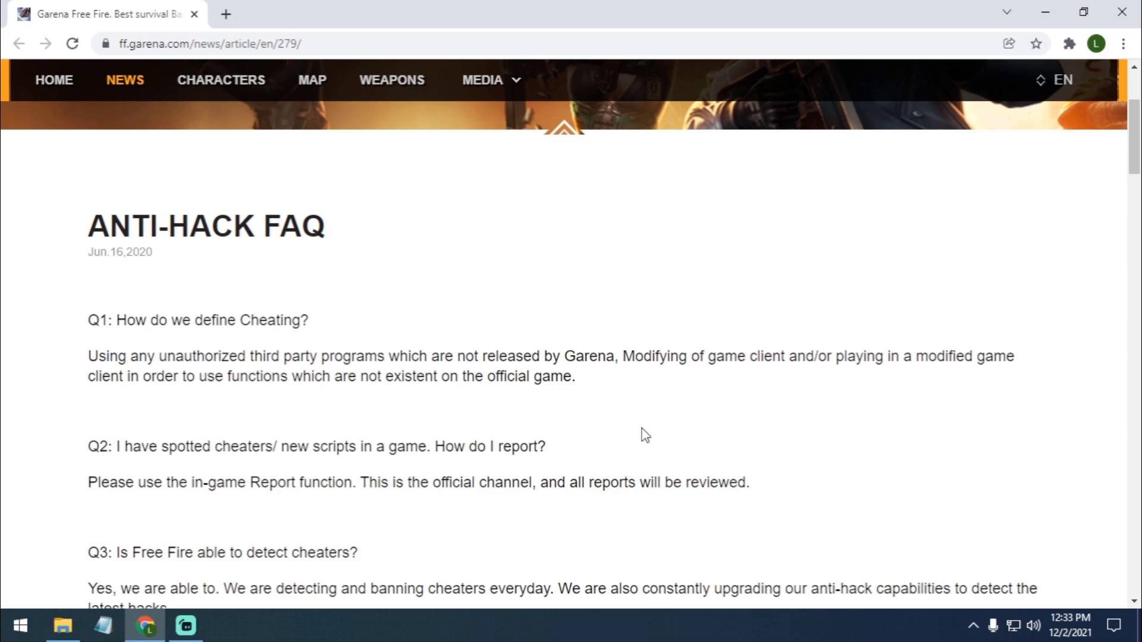
mouse_move(679, 428)
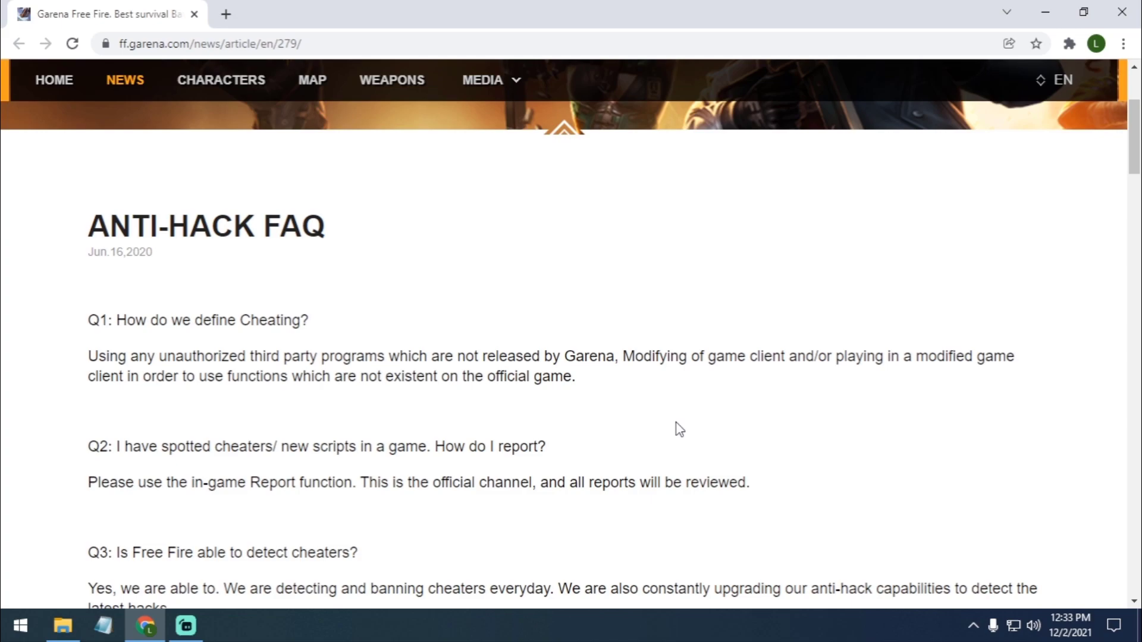
- Scroll the Anti-Hack FAQ down to Q20 on unofficial Free Fire downloads
scroll(down, 3)
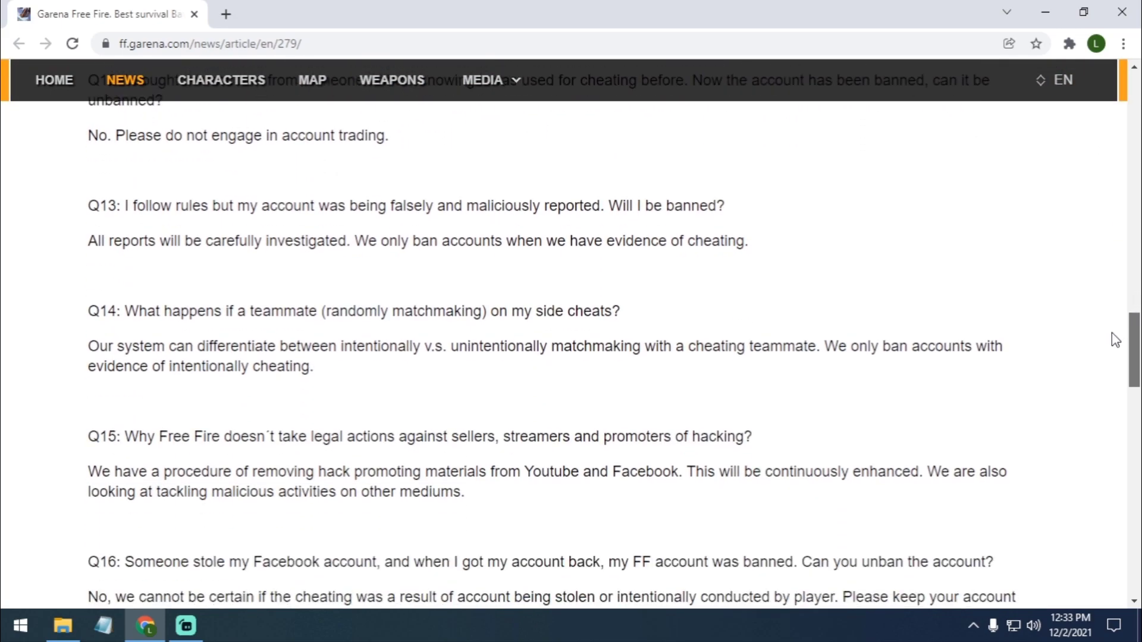
scroll(down, 3)
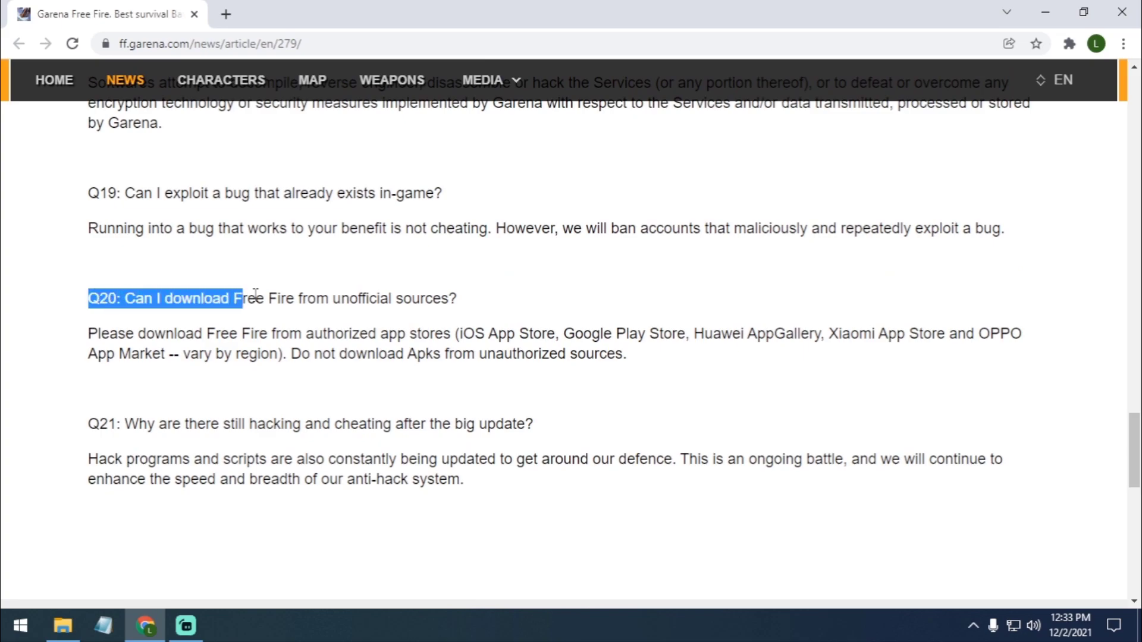
click(211, 299)
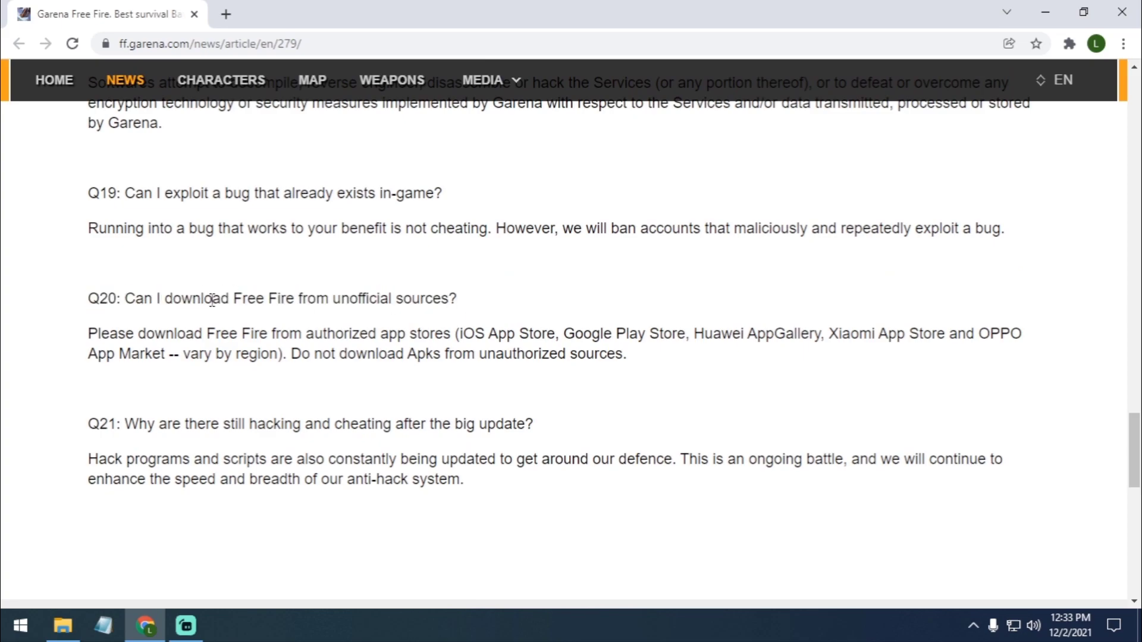
mouse_move(443, 303)
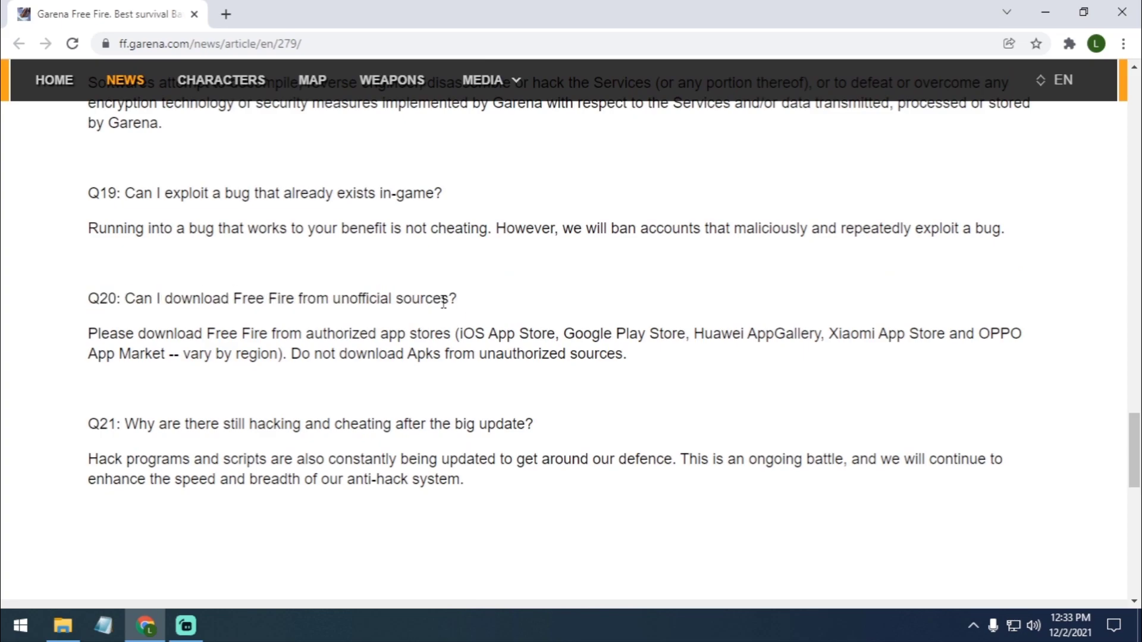
mouse_move(84, 339)
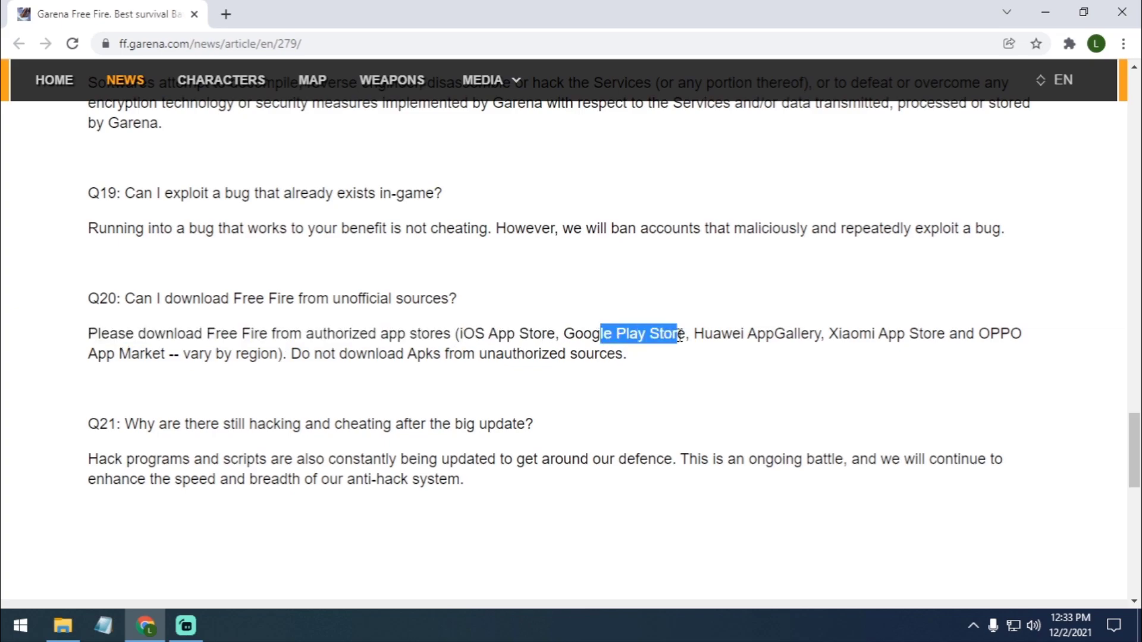
click(842, 357)
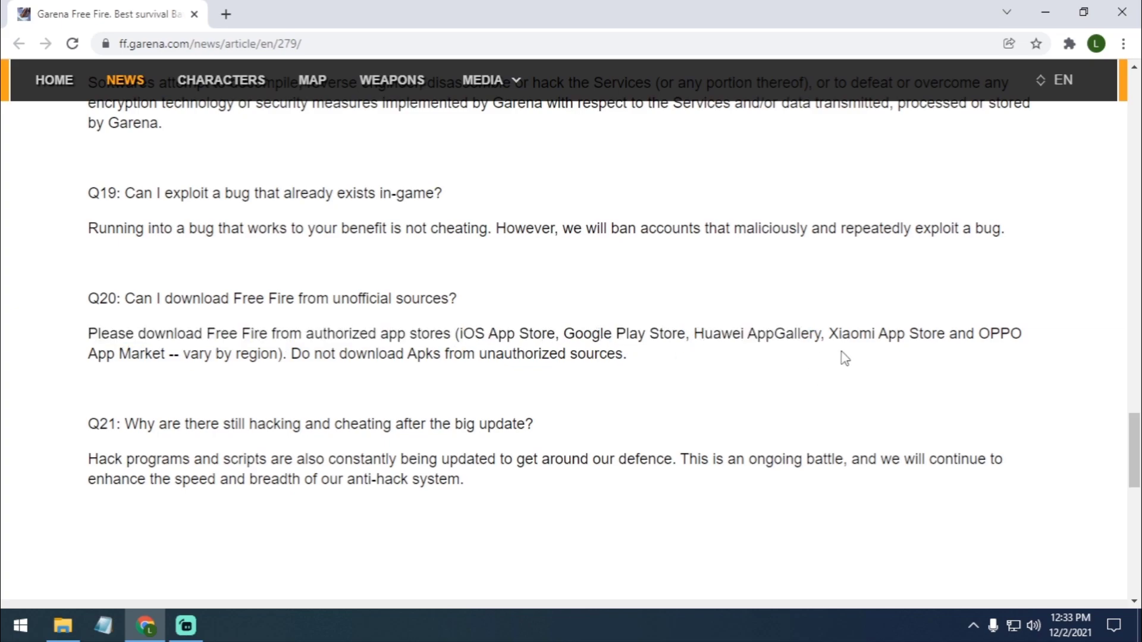
- Highlight words in Q20's answer warning against unauthorized APK downloads, then deselect
double_click(143, 355)
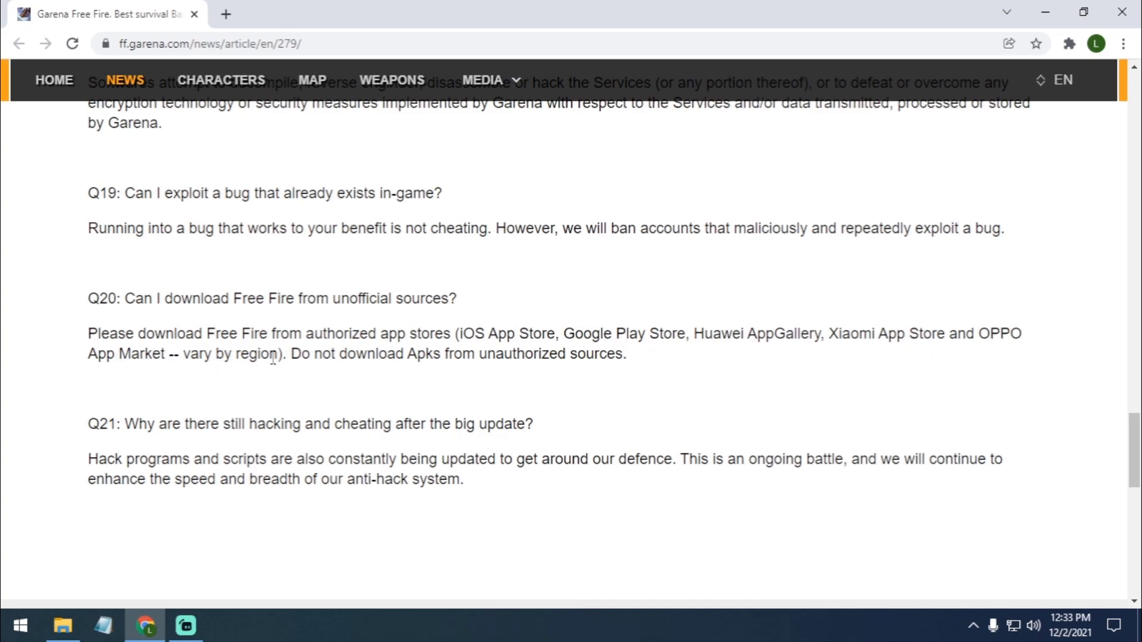
double_click(250, 354)
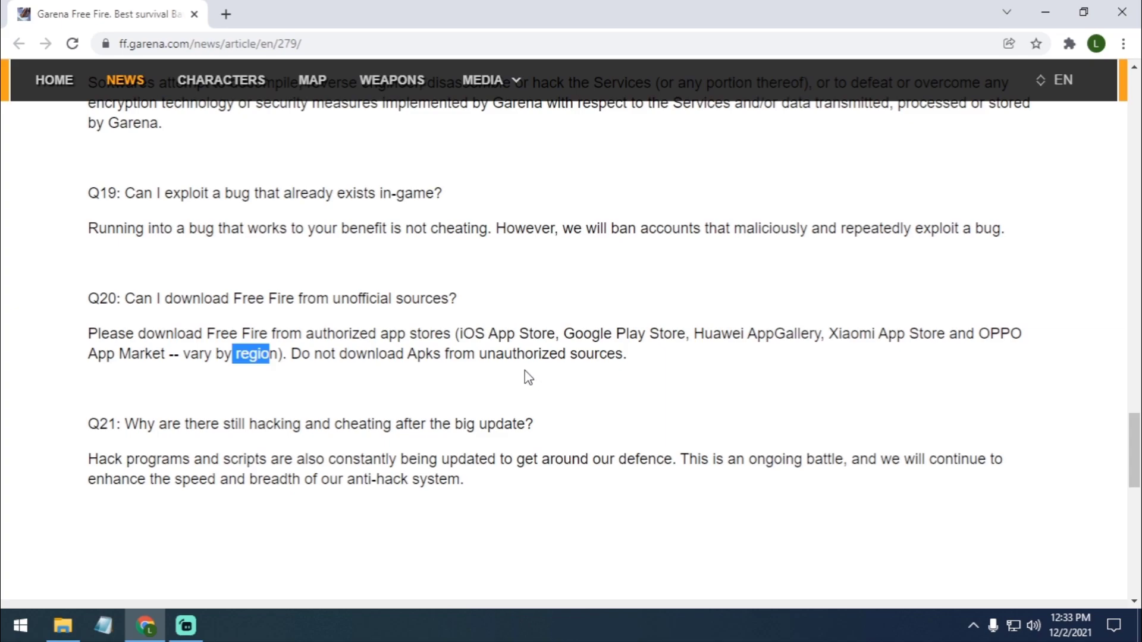
double_click(753, 333)
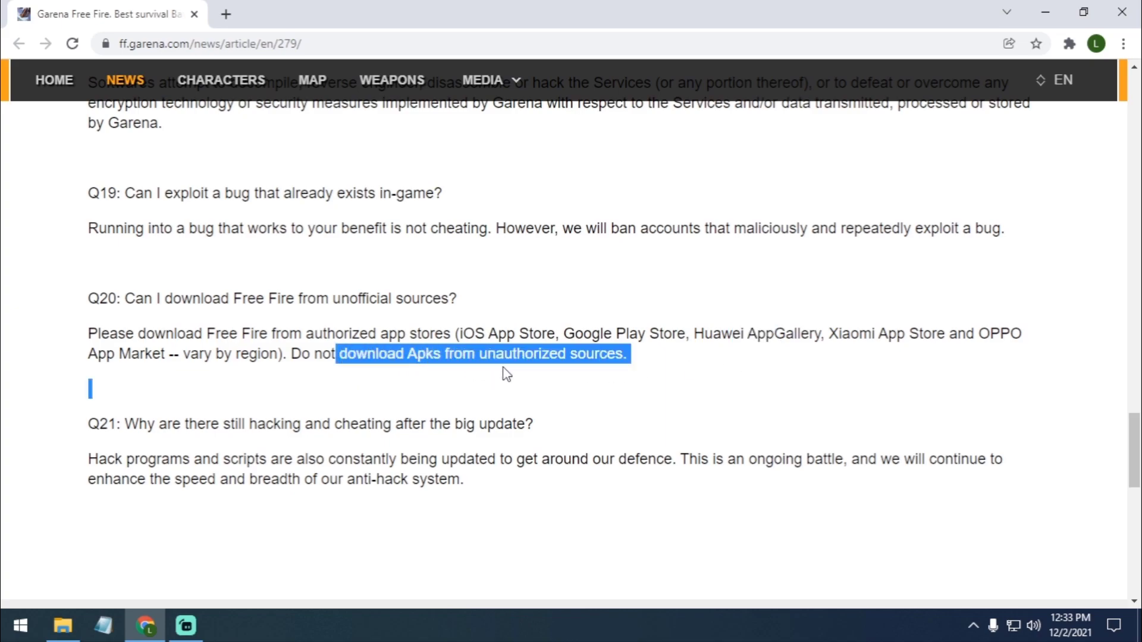
click(648, 376)
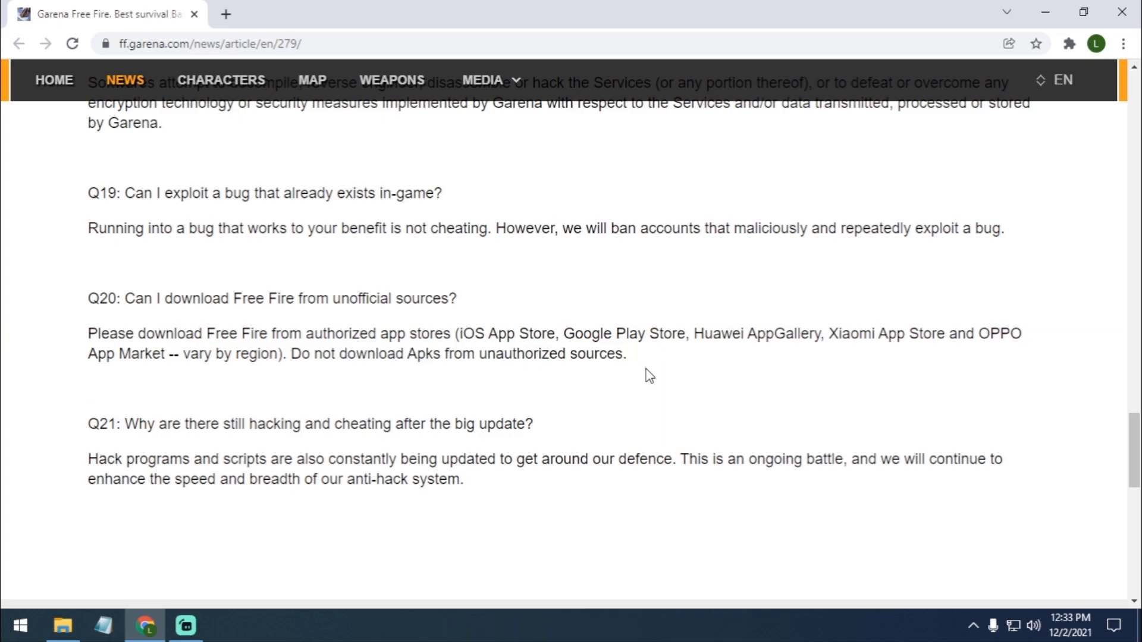
mouse_move(814, 354)
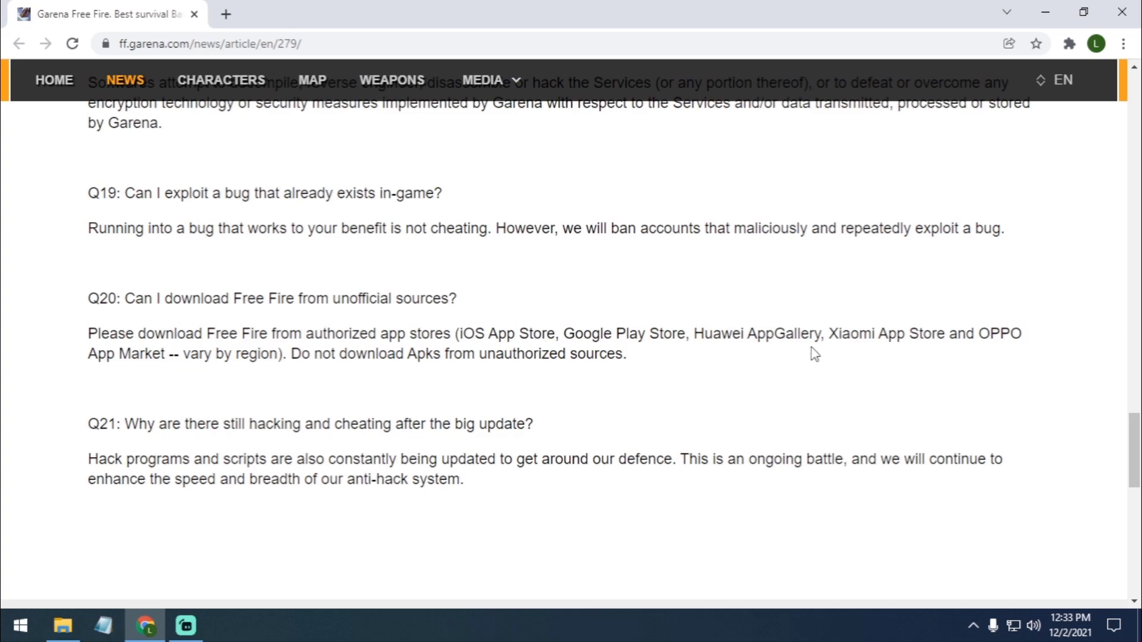
mouse_move(950, 355)
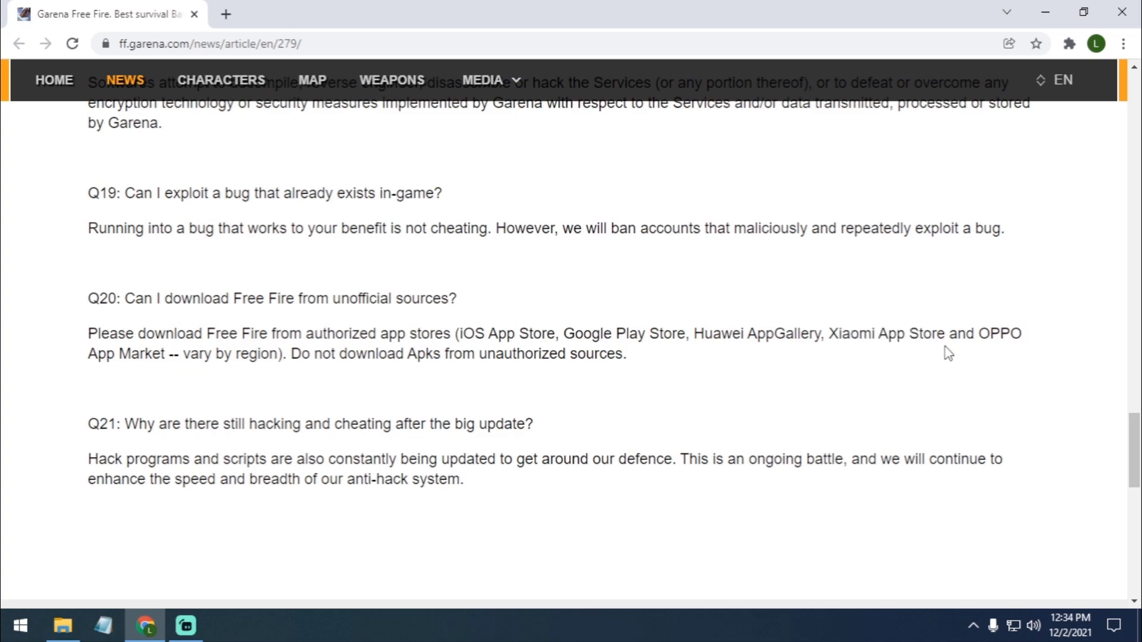
mouse_move(1123, 12)
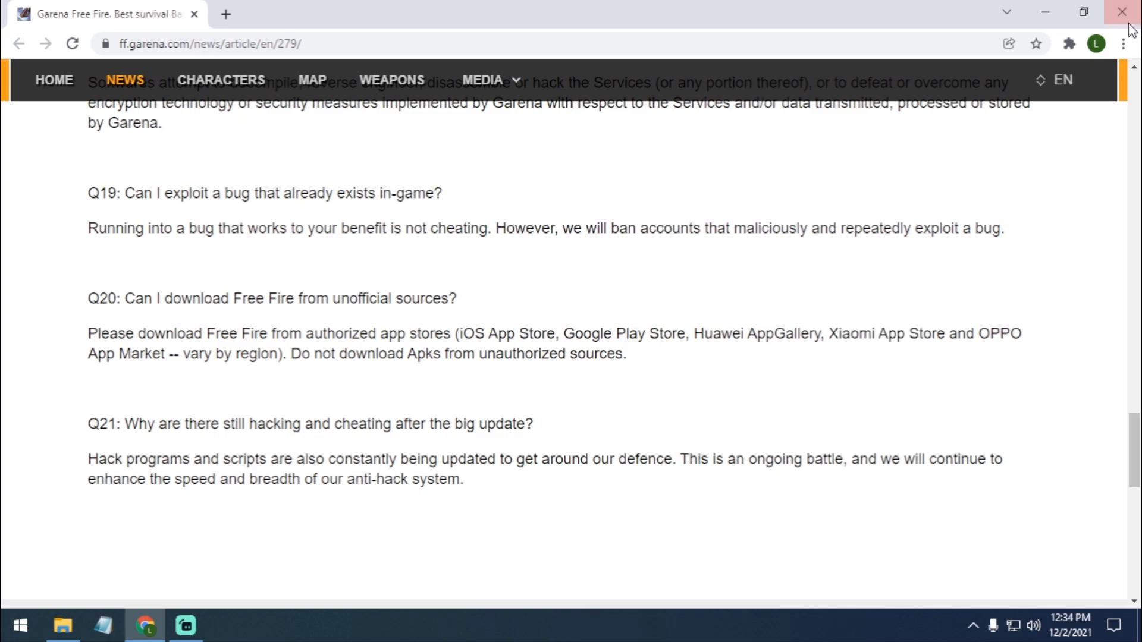
- Close the Chrome window showing the Garena FAQ
click(1122, 13)
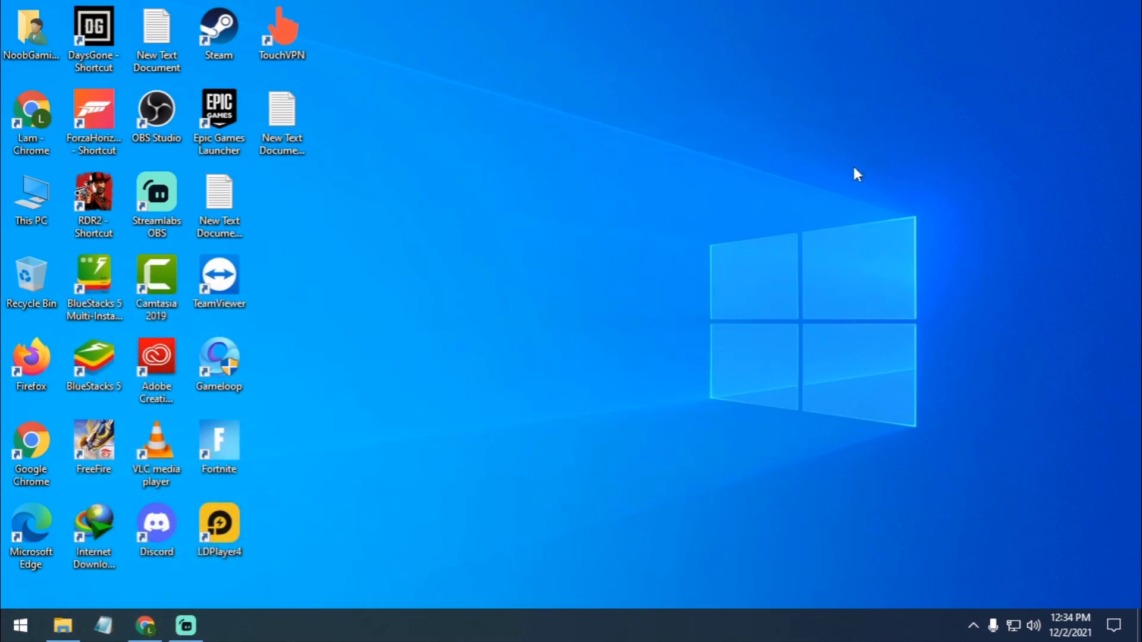
mouse_move(665, 219)
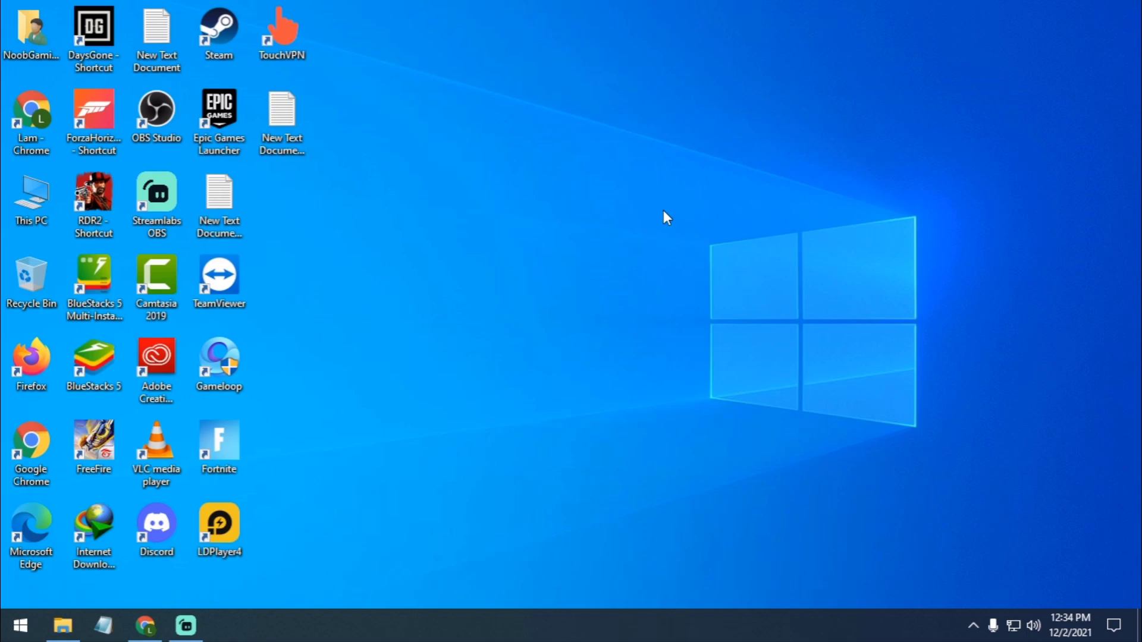
mouse_move(324, 501)
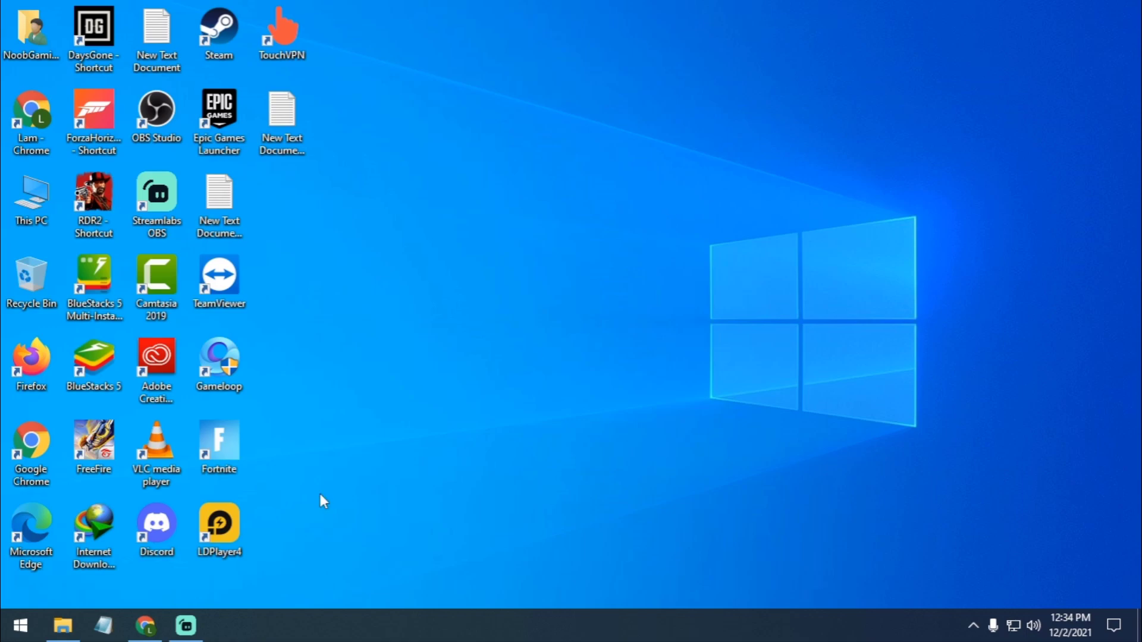